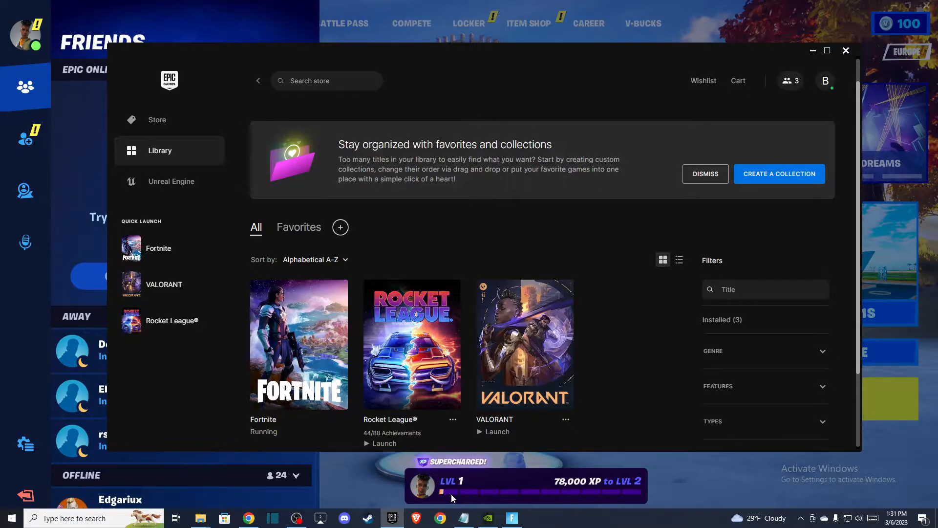
{"action": "mouse_move", "coordinate": [446, 489]}
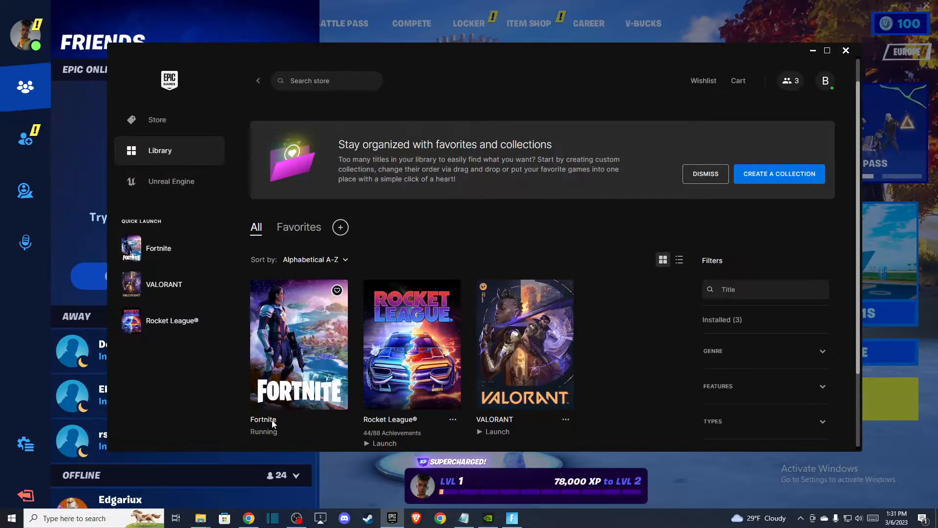
{"action": "mouse_move", "coordinate": [335, 415]}
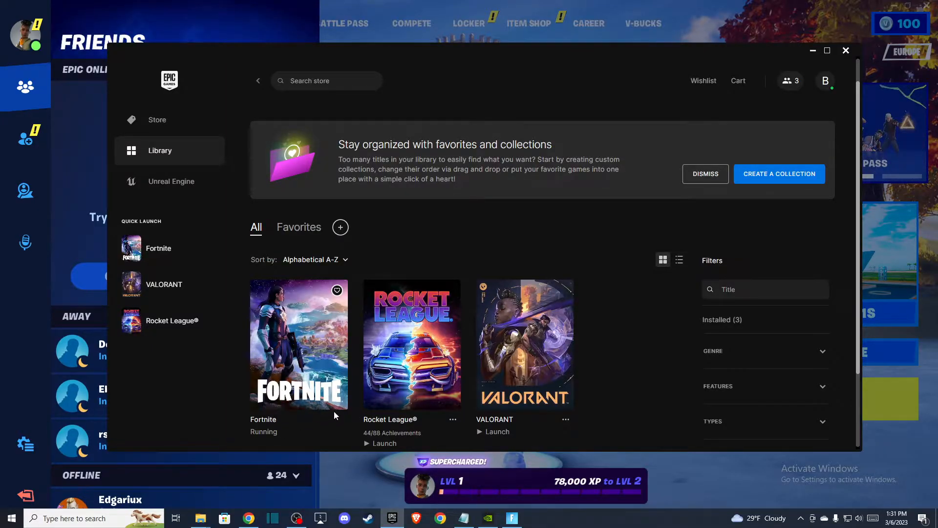
{"action": "mouse_move", "coordinate": [261, 413]}
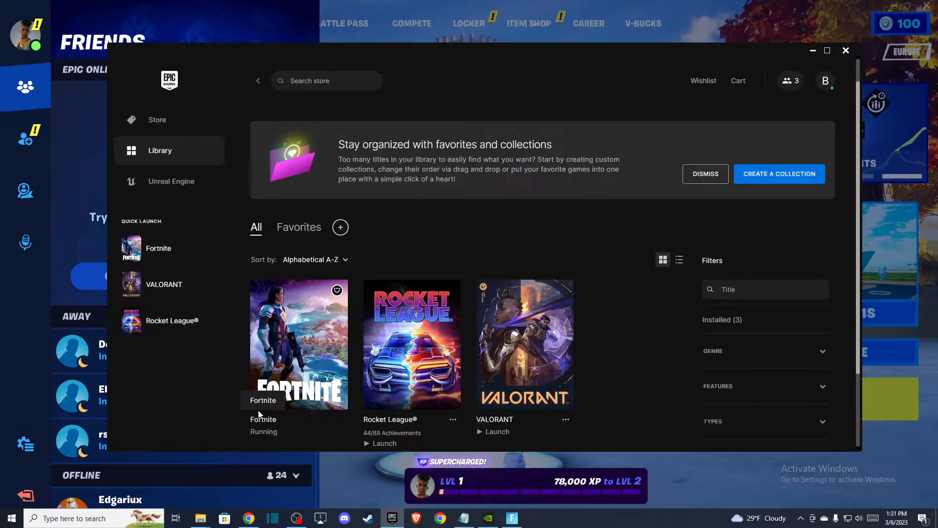
{"action": "mouse_move", "coordinate": [250, 443]}
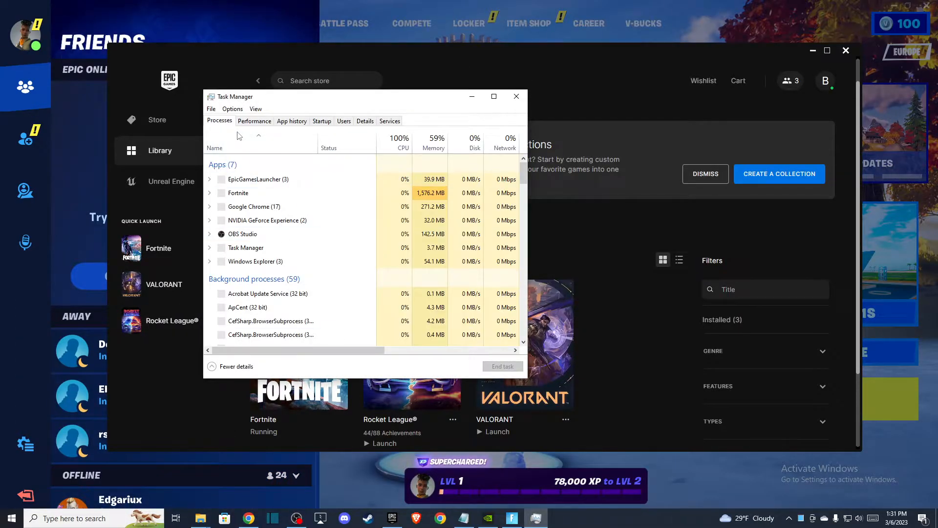
Select the Fortnite process in Task Manager and end its task.
{"action": "left_click", "coordinate": [237, 192]}
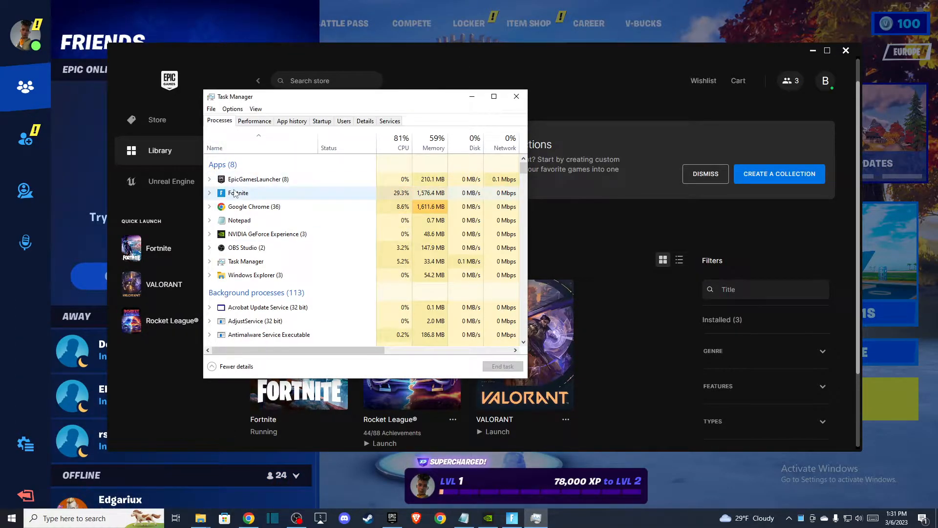
{"action": "left_click", "coordinate": [238, 193]}
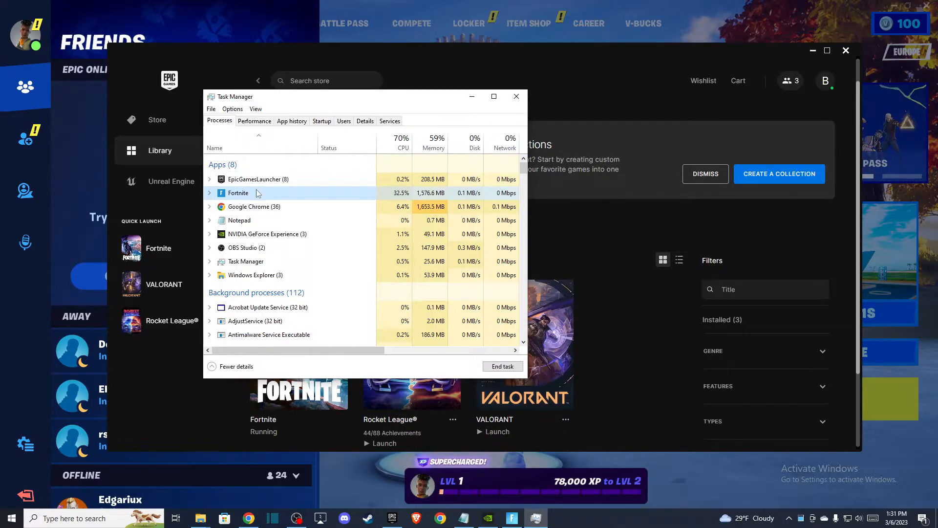
{"action": "right_click", "coordinate": [238, 192]}
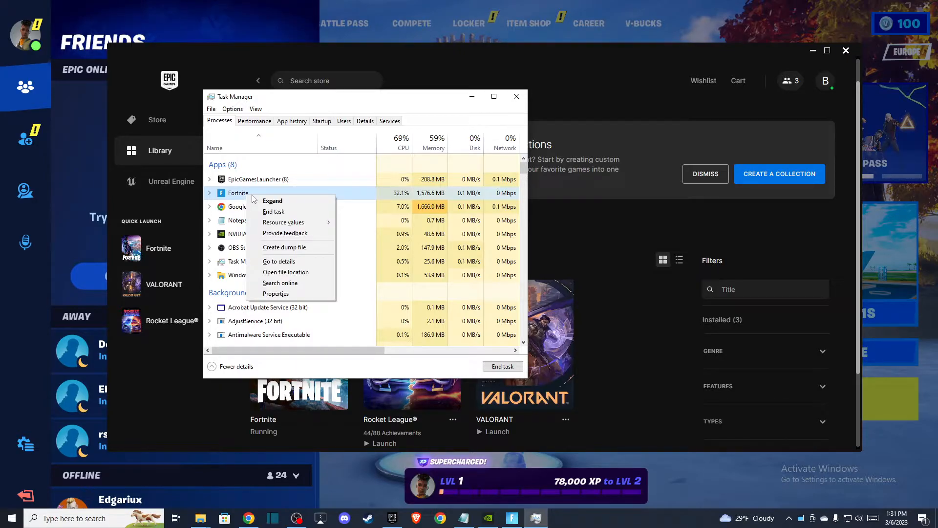
{"action": "left_click", "coordinate": [274, 211]}
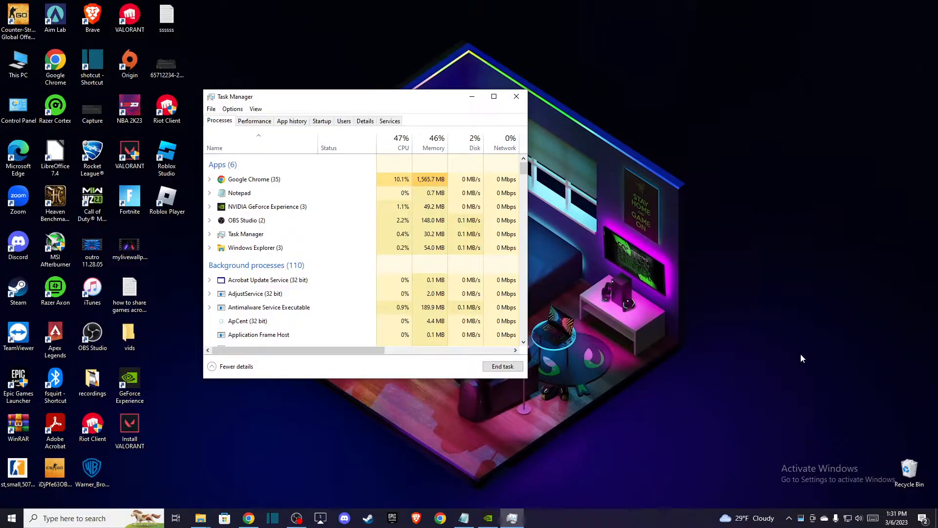
Close Task Manager, reveal hidden tray icons, and open the Epic Games Launcher shortcut menu.
{"action": "left_click", "coordinate": [514, 97]}
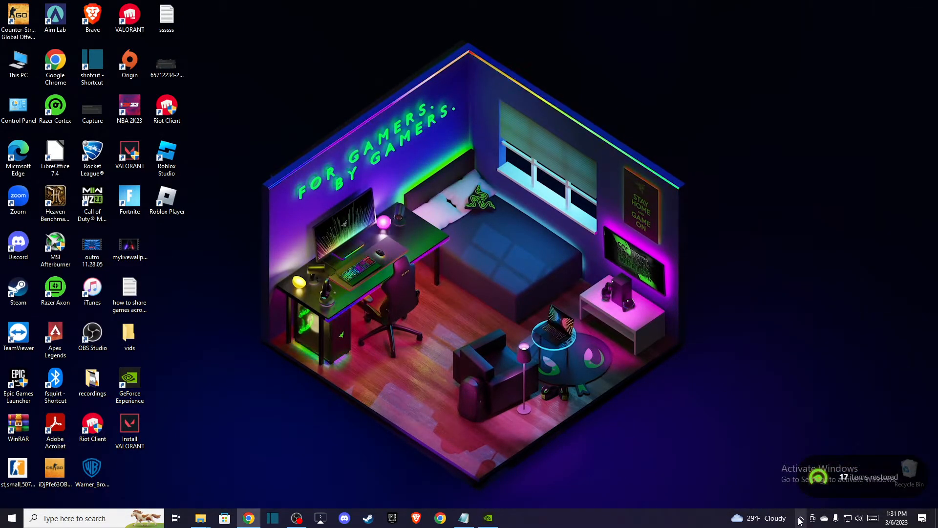
{"action": "left_click", "coordinate": [799, 517]}
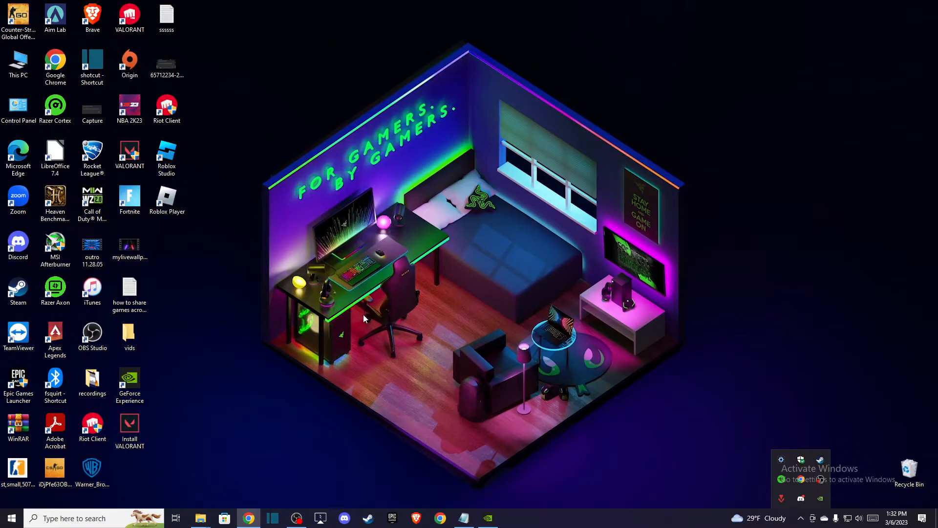
{"action": "right_click", "coordinate": [19, 386]}
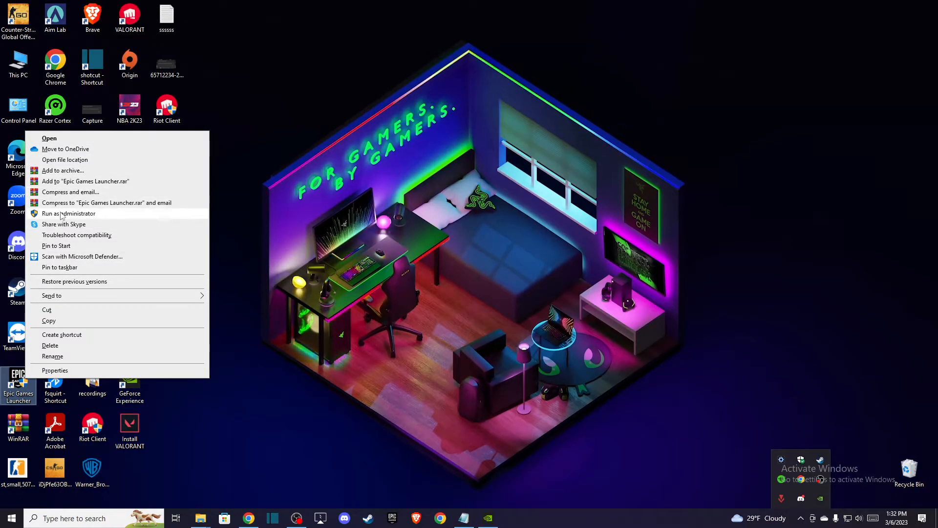
Run the Epic Games Launcher desktop shortcut as administrator.
{"action": "left_click", "coordinate": [69, 213]}
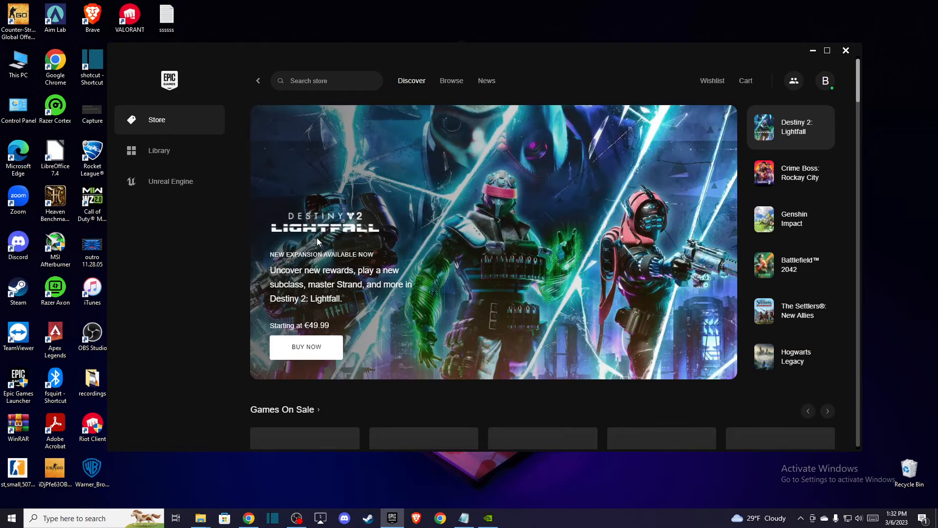
Switch to the Library view to check that Fortnite shows Launch instead of Running.
{"action": "left_click", "coordinate": [160, 150]}
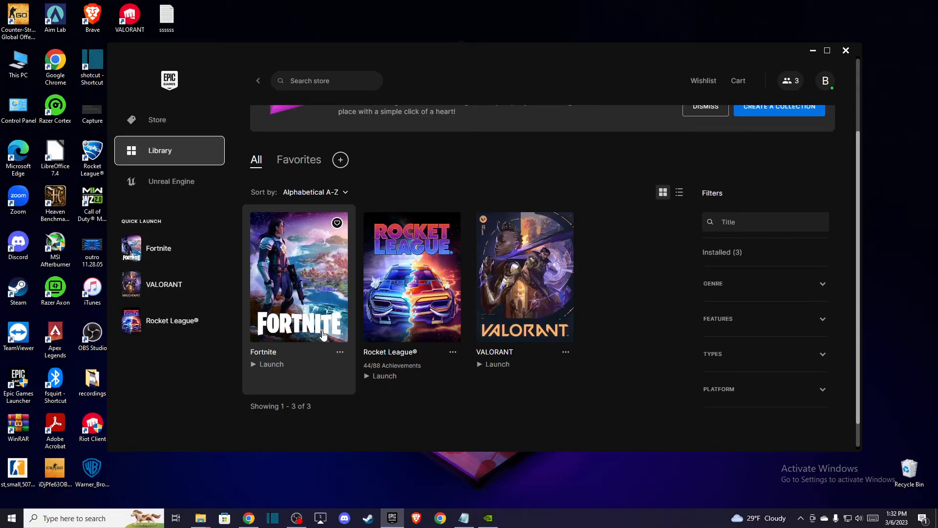
{"action": "mouse_move", "coordinate": [357, 391]}
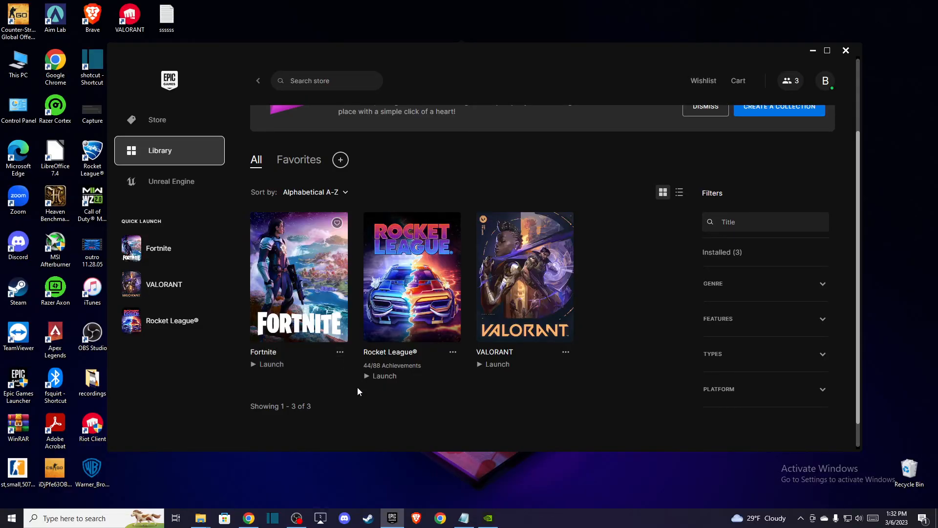